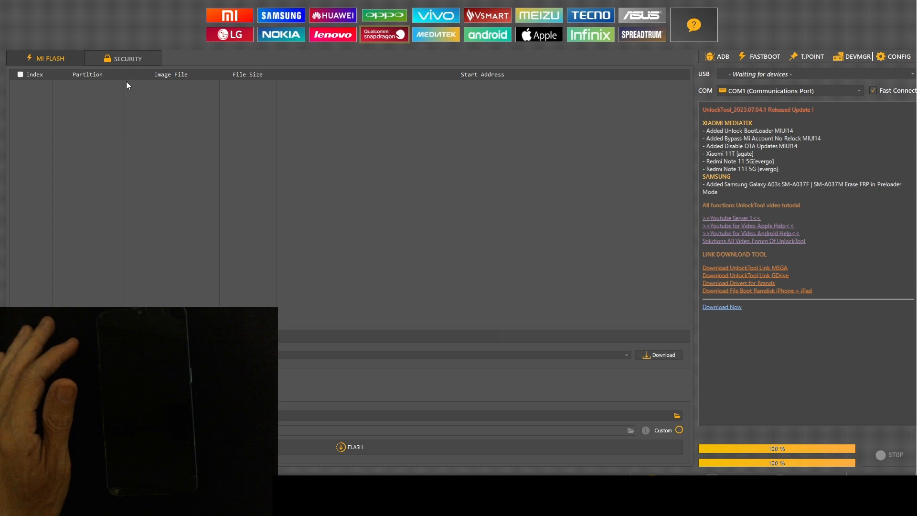
Step: Filter Oppo models to 'a12' and select Oppo A12 CPH2083 with its META functions listed
{"action": "left_click", "coordinate": [385, 15]}
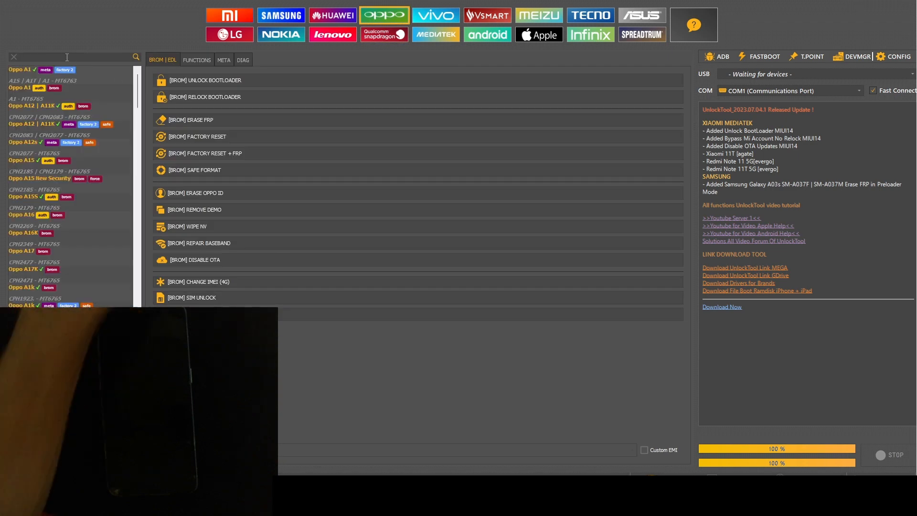
{"action": "type", "text": "a12"}
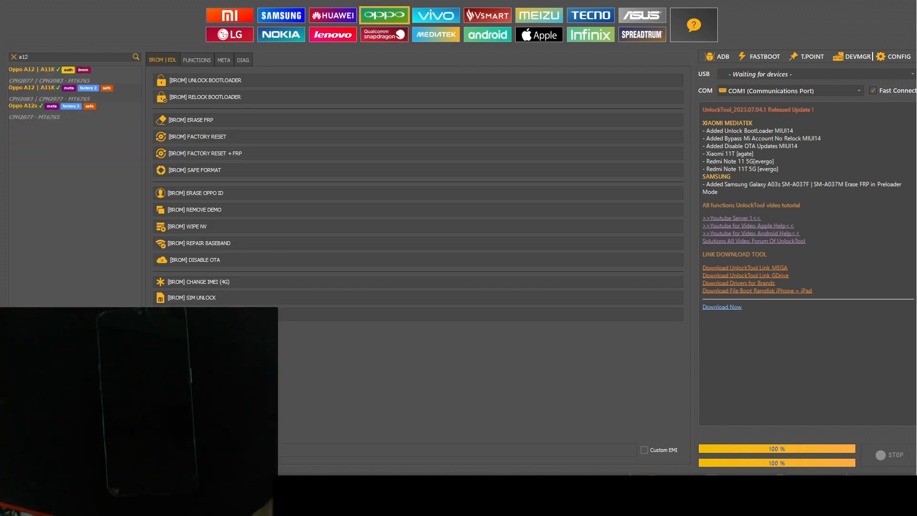
{"action": "left_click", "coordinate": [223, 59]}
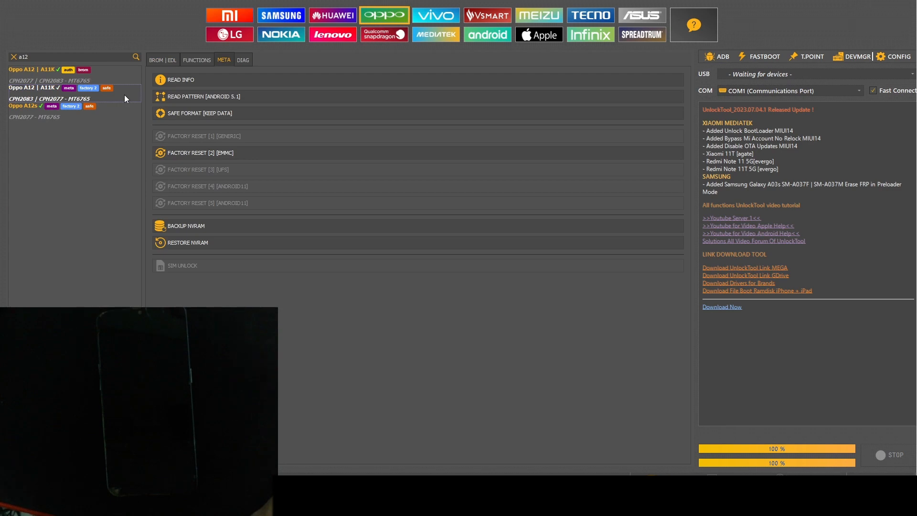
{"action": "left_click", "coordinate": [180, 81]}
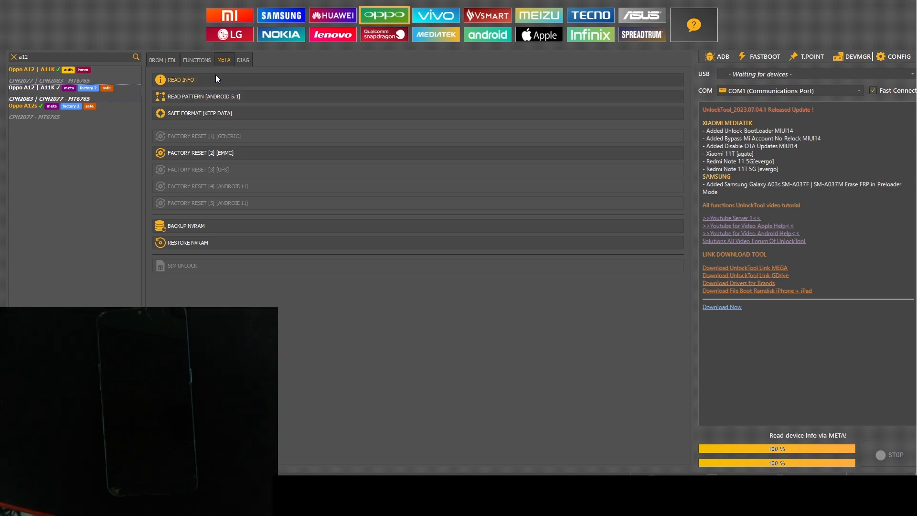
Step: Read the phone's MT6765 info in META mode, then start FACTORY RESET [2] [EMMC]
{"action": "left_click", "coordinate": [181, 80]}
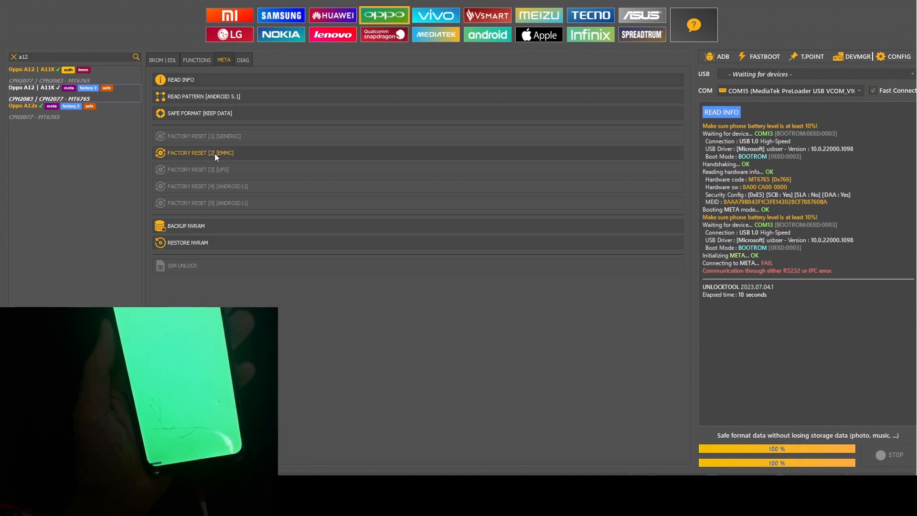
{"action": "left_click", "coordinate": [201, 152]}
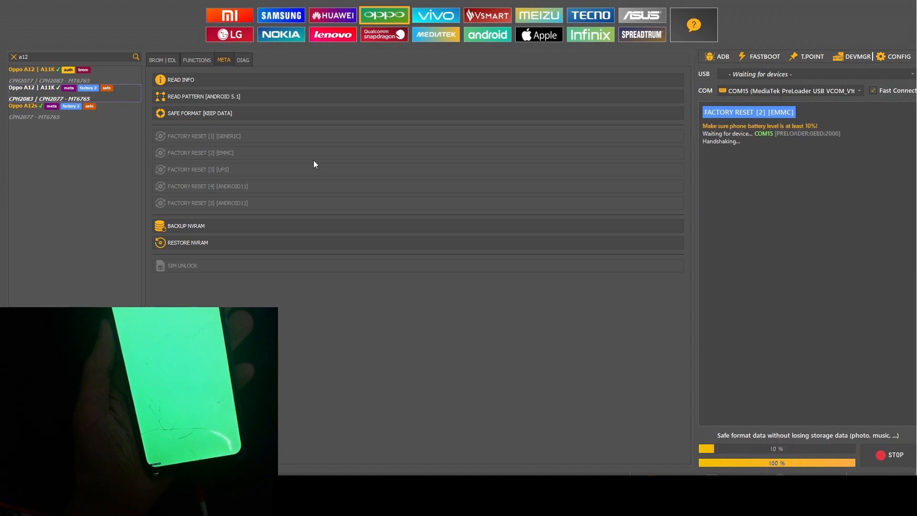